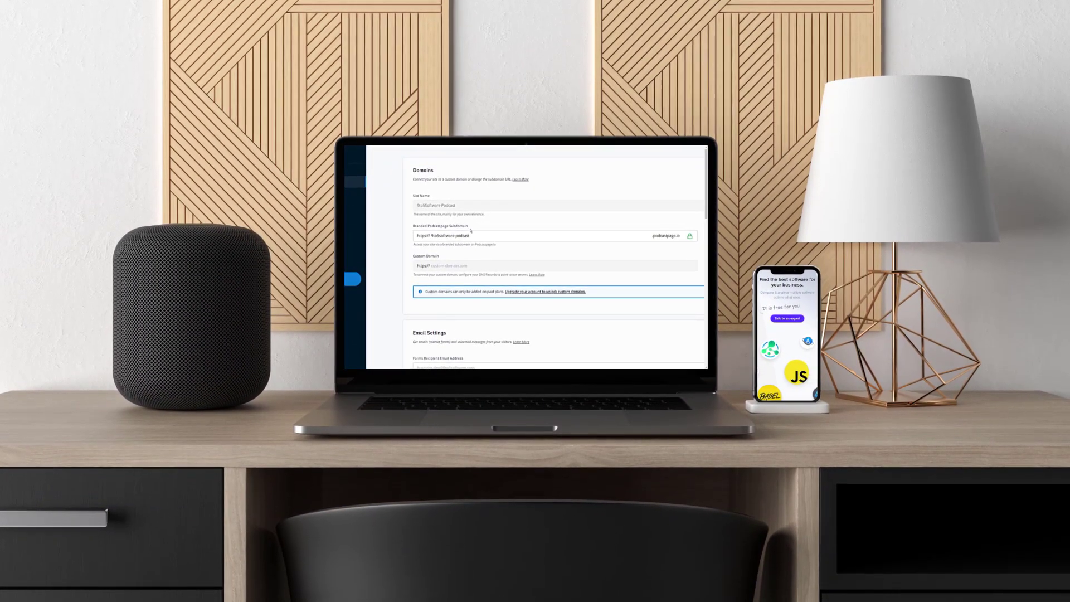
Review the General settings (Domains, SEO, Custom Scripts) and go to Integrations
scroll("down", 3)
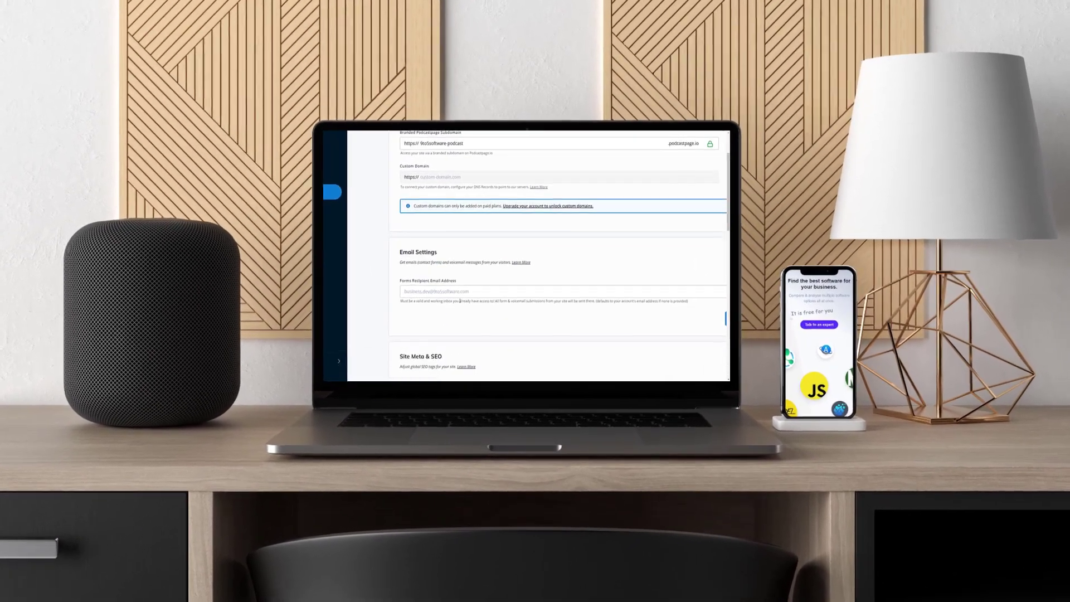
scroll("down", 3)
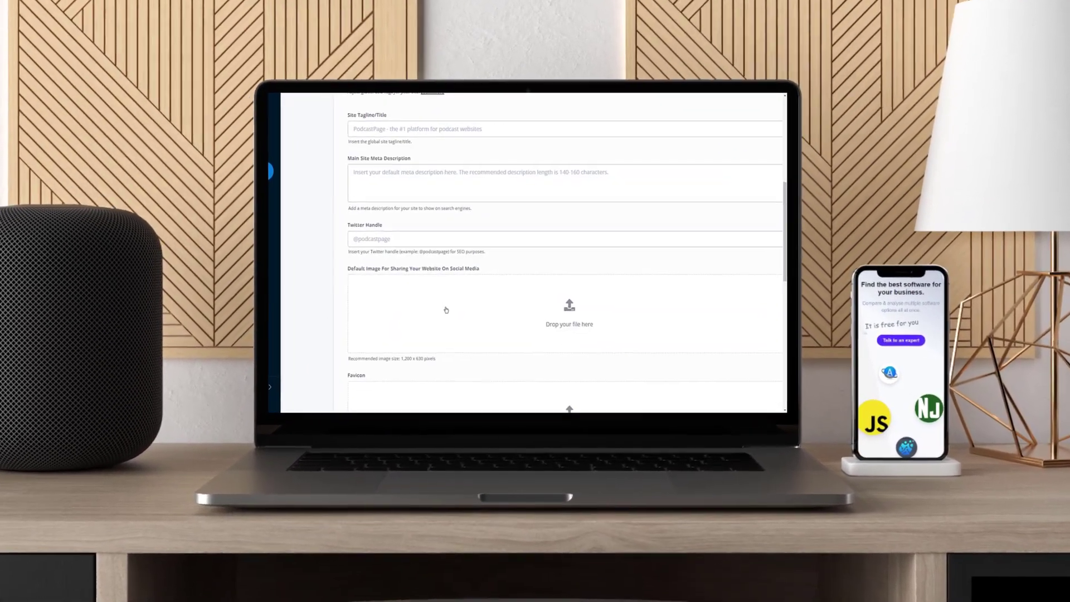
scroll("down", 3)
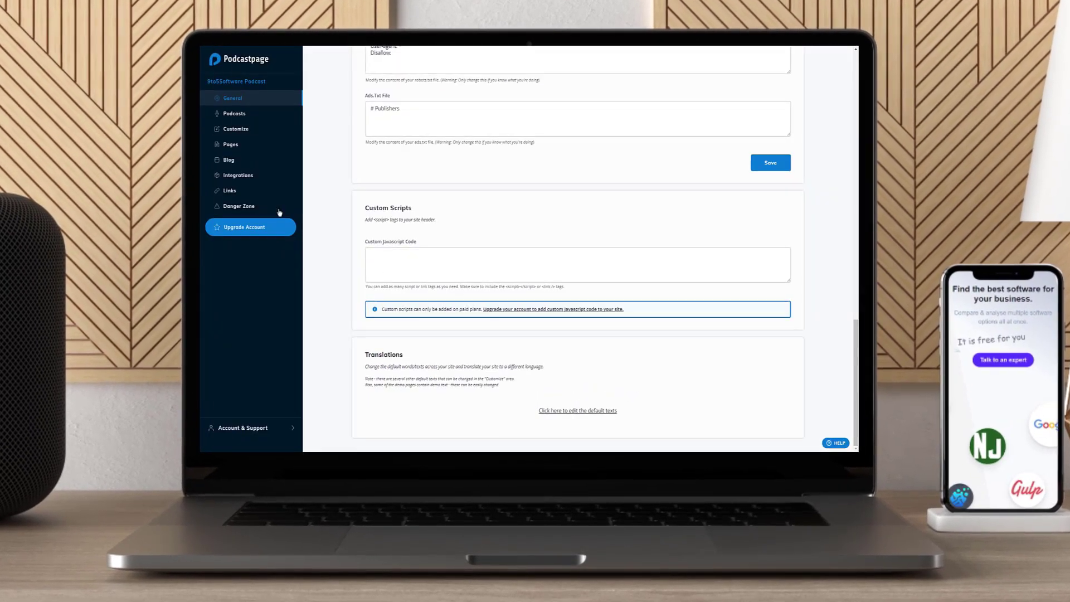
left_click(237, 175)
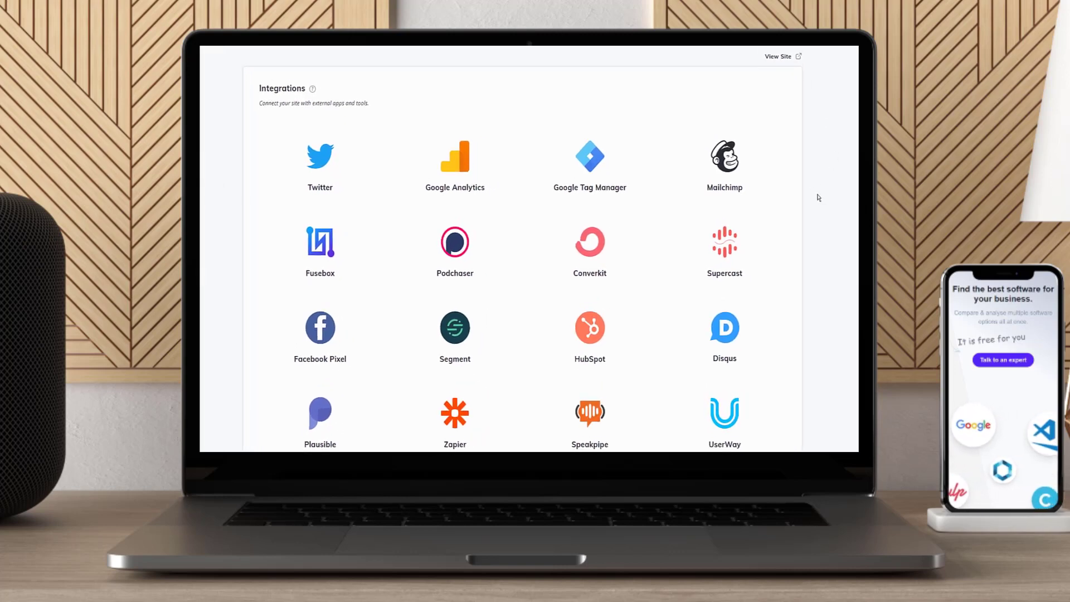
scroll("down", 3)
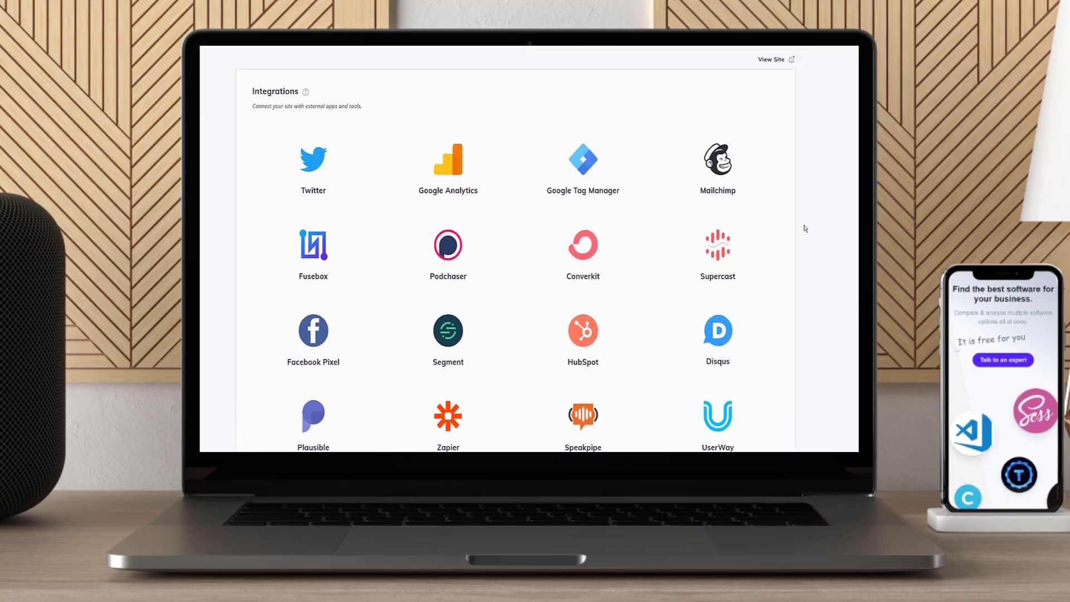
left_click(716, 160)
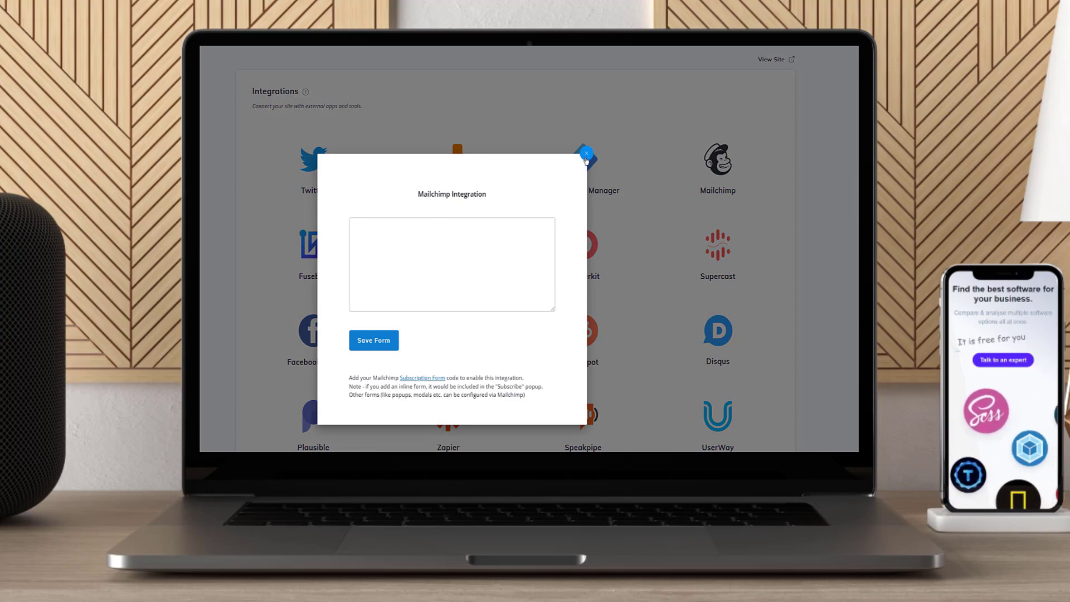
left_click(585, 154)
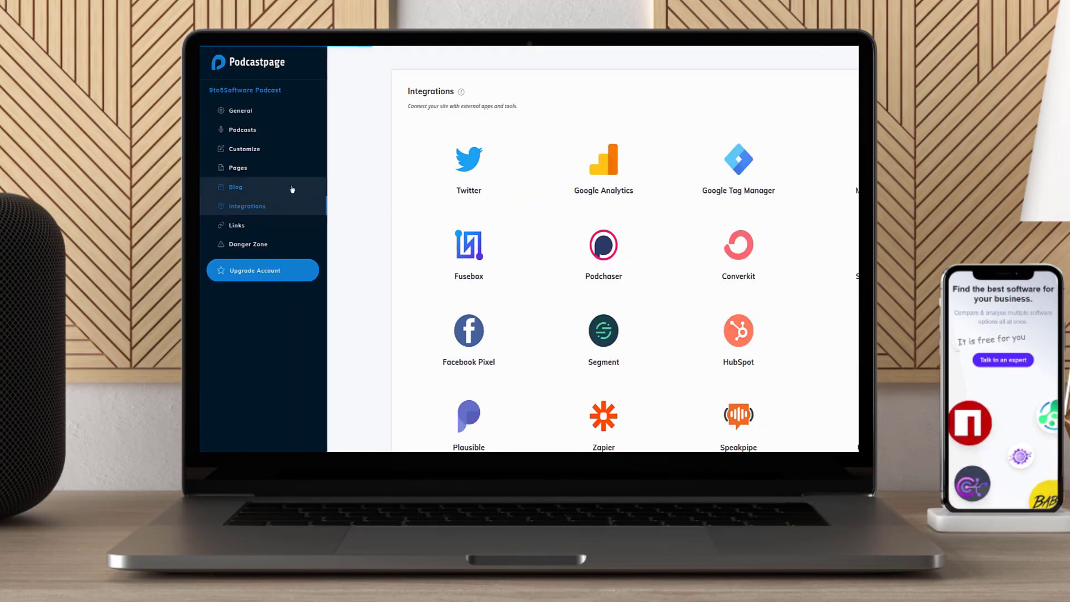
View the Sample Blog Post on the live site, then go to its Home page
left_click(236, 186)
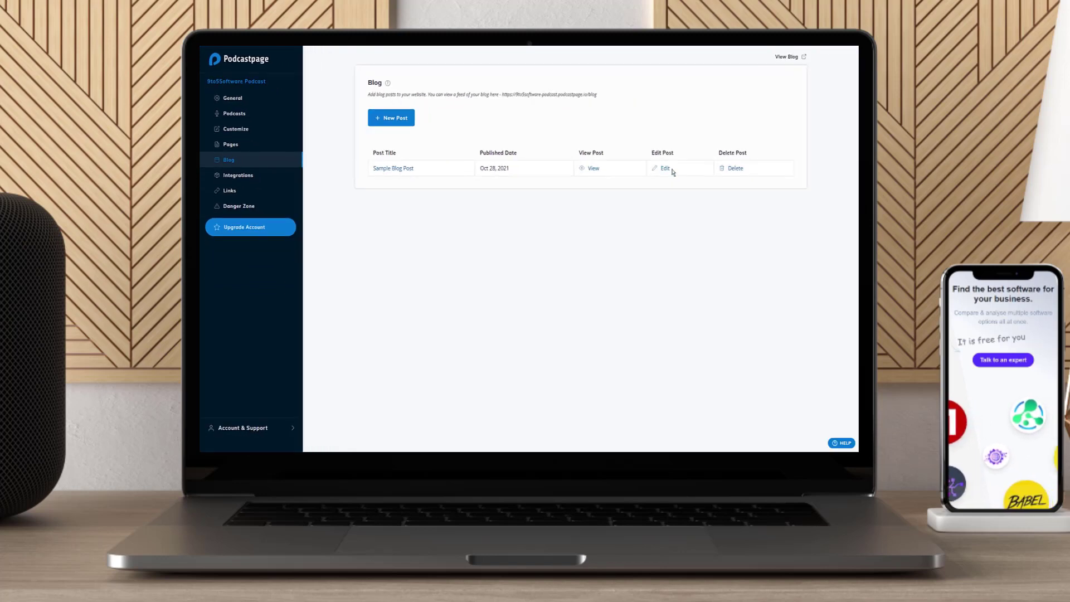
left_click(663, 168)
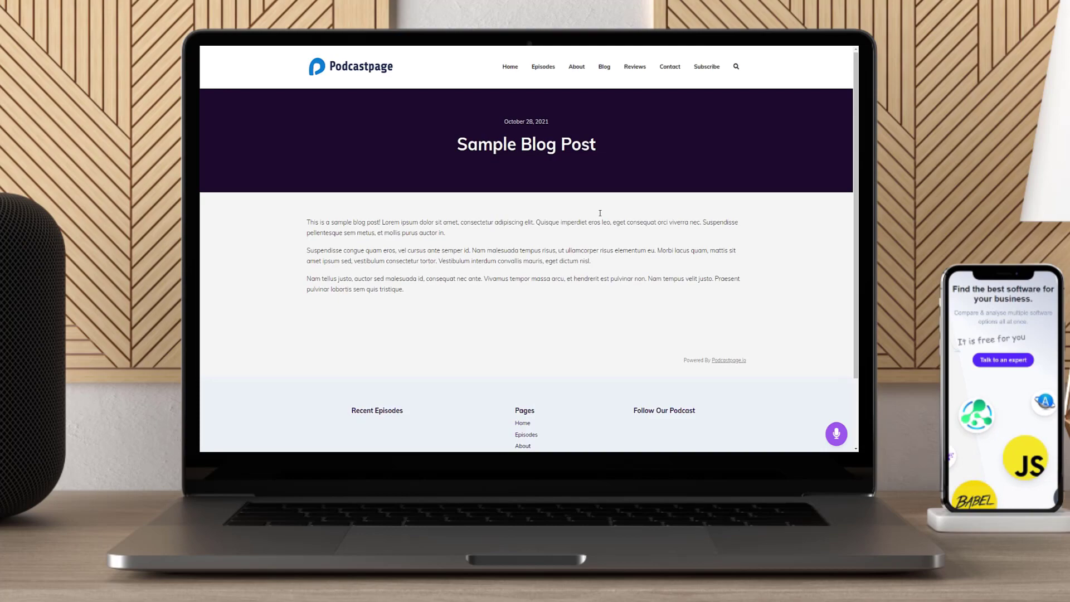
left_click(509, 67)
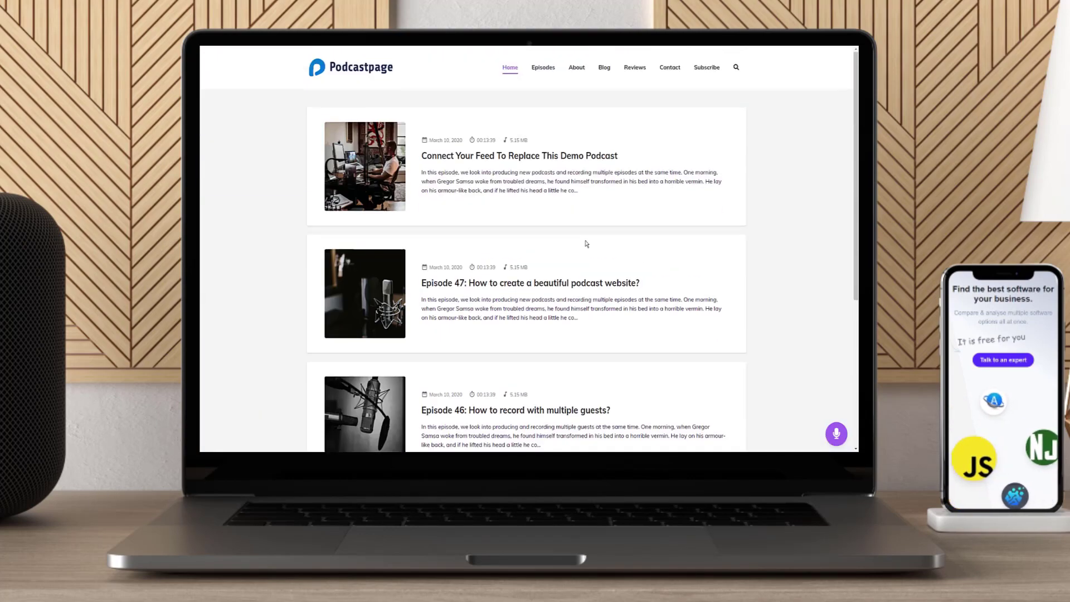
Browse the Episodes, About and Reviews pages and check the Subscribe platform popup
left_click(543, 67)
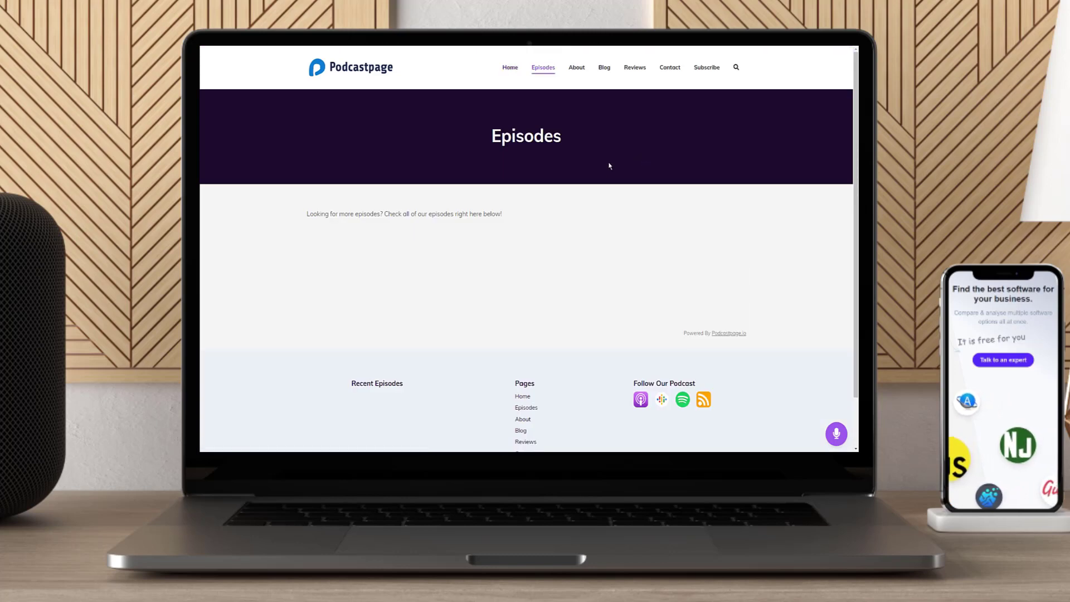
mouse_move(483, 239)
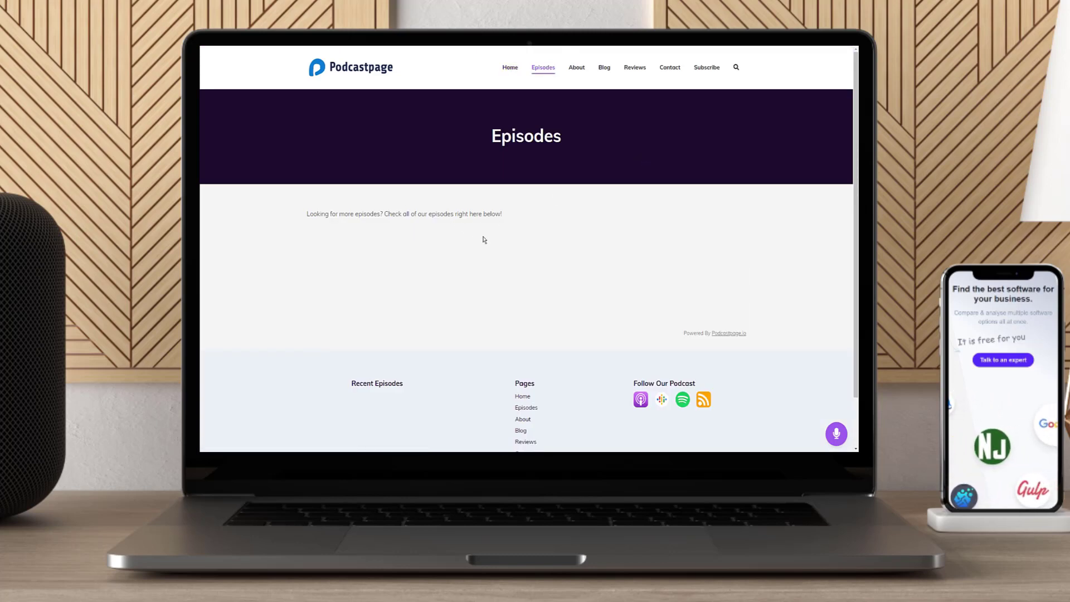
scroll("down", 3)
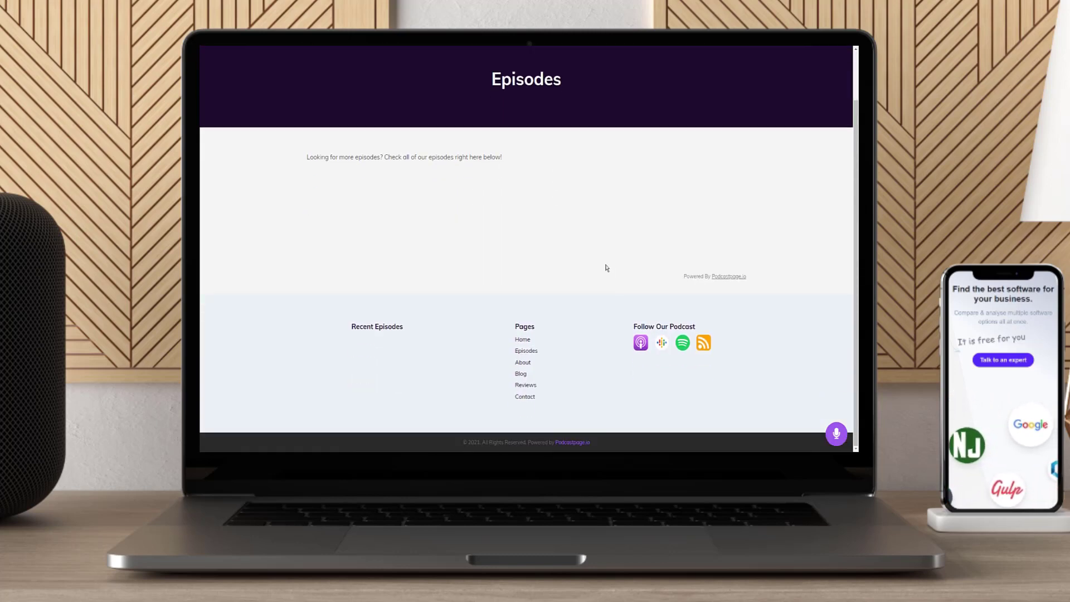
left_click(576, 67)
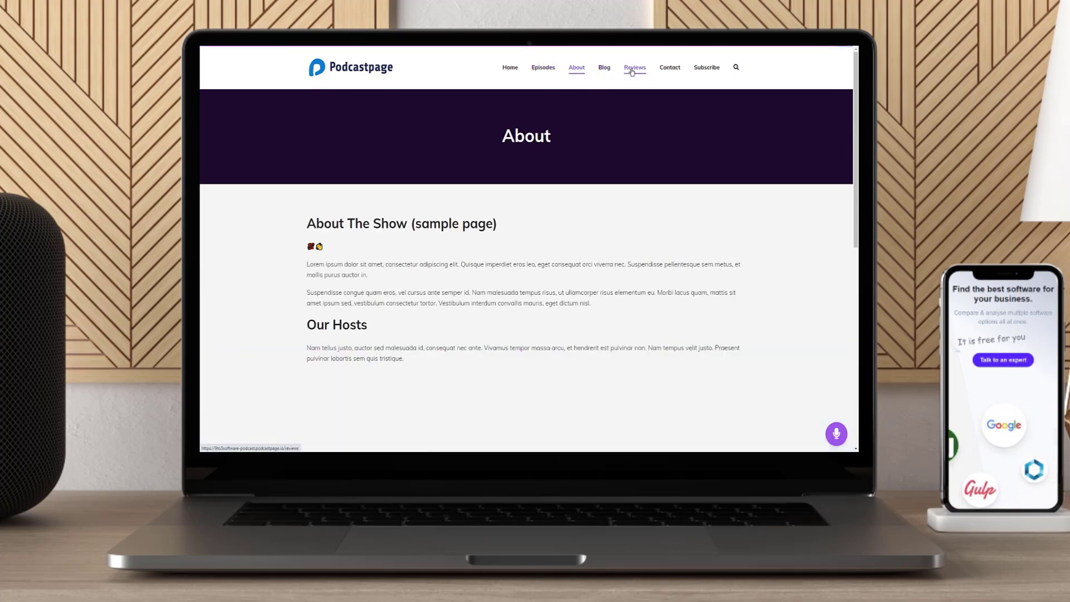
left_click(633, 67)
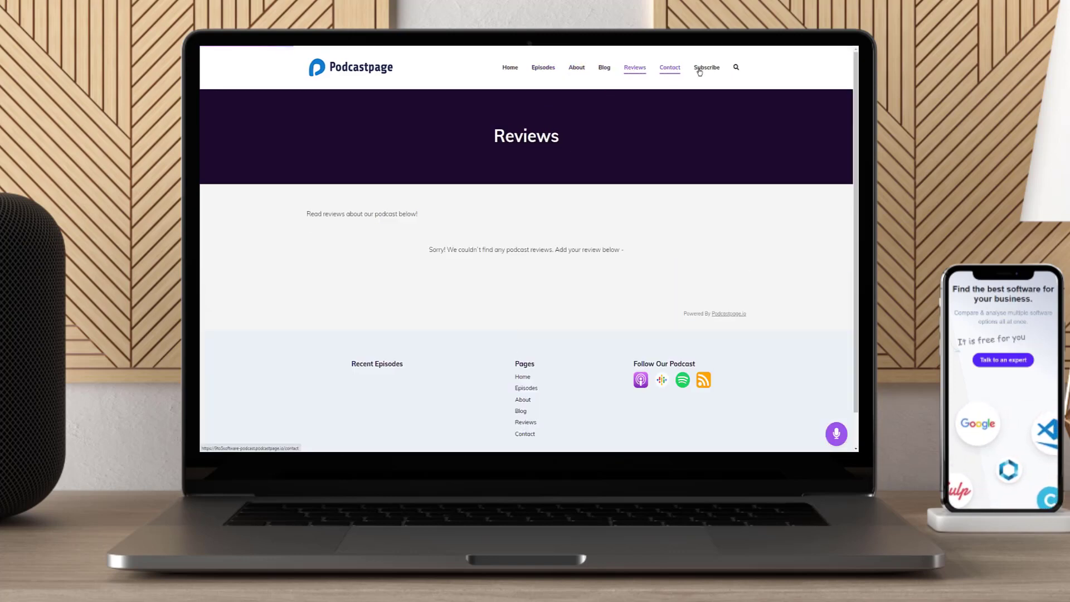
left_click(707, 67)
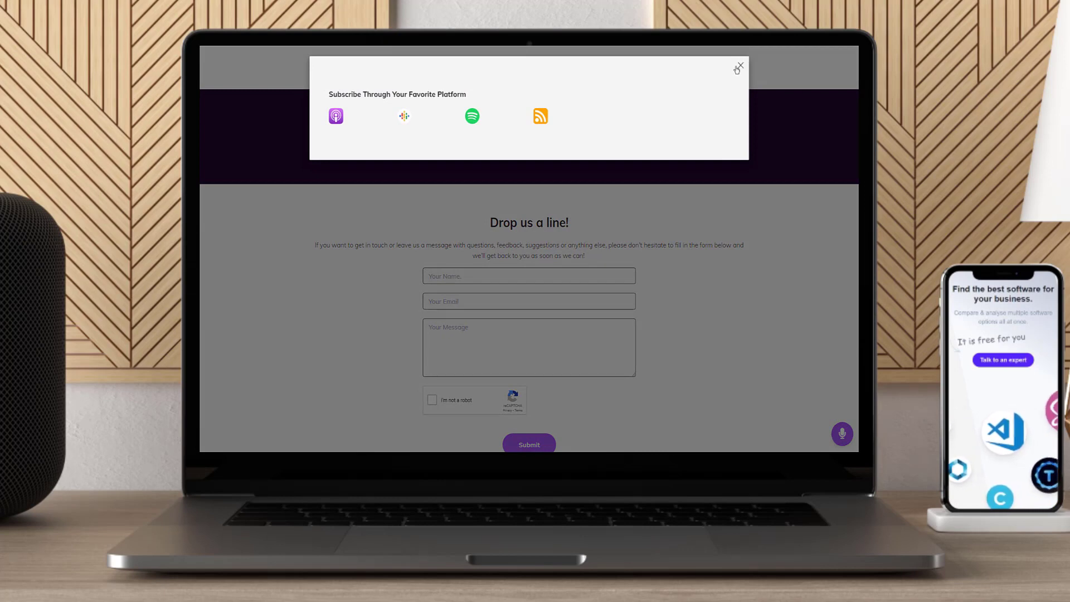
left_click(738, 68)
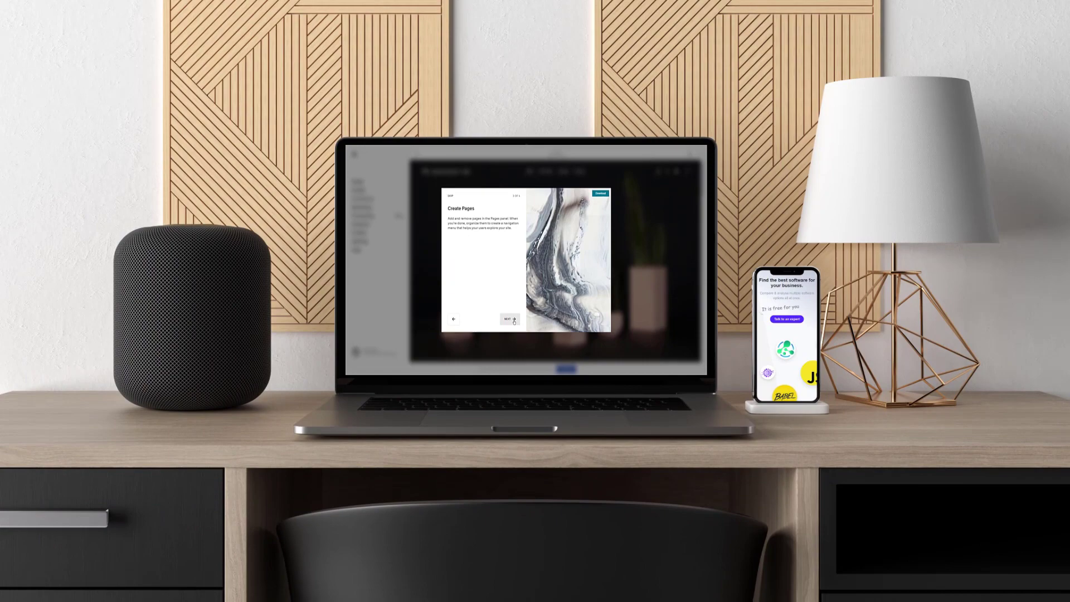
Advance the Squarespace welcome tour and look over the plant shop home page preview
left_click(508, 319)
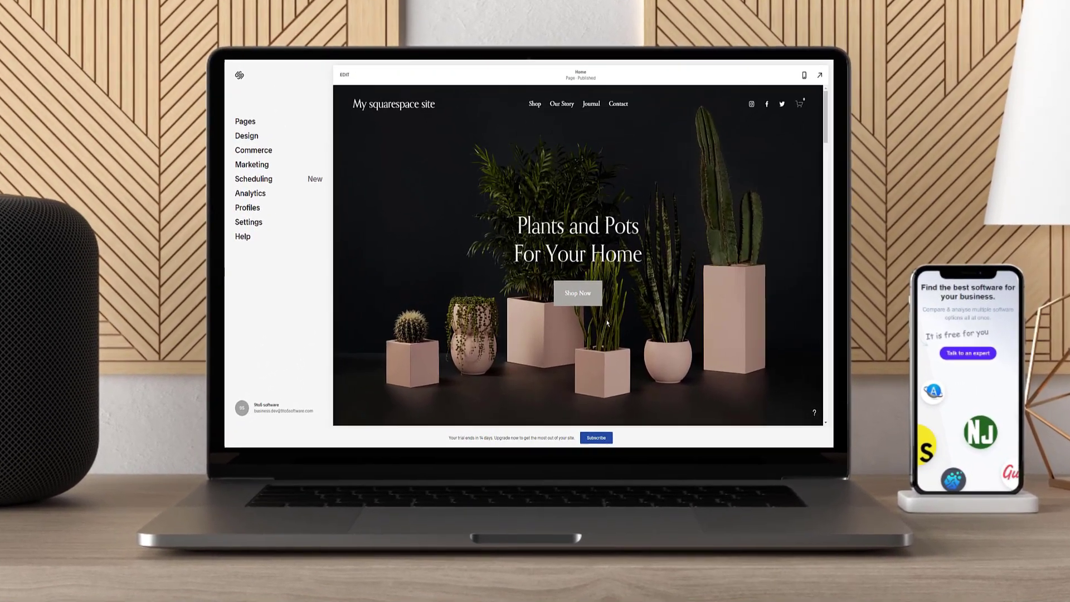
scroll("down", 3)
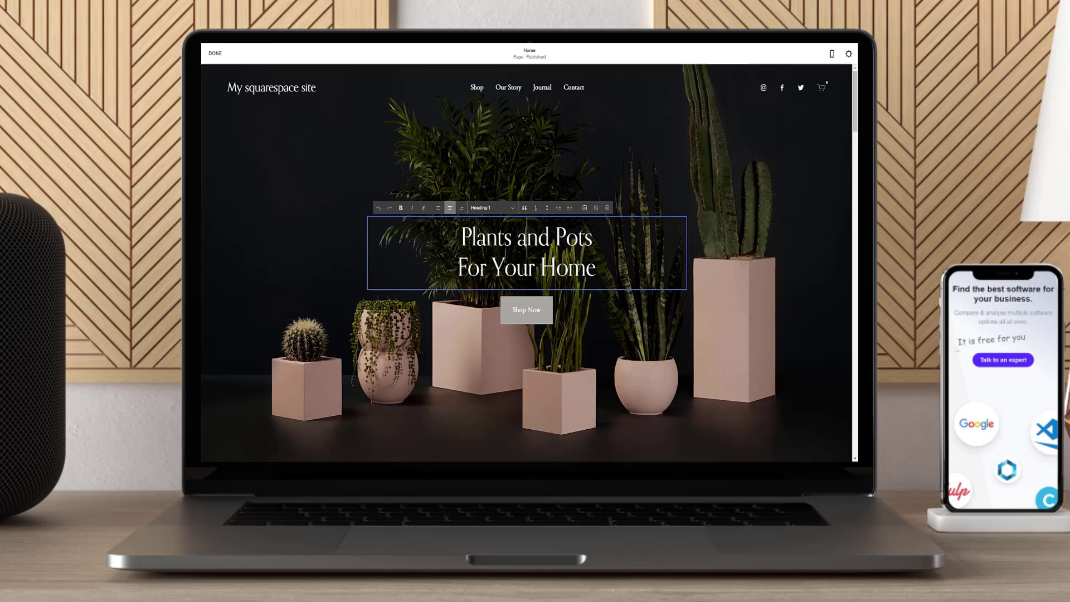
Replace the hero heading text with "Find the best plants for your home & office"
triple_click(525, 253)
type("Find the best plants for your")
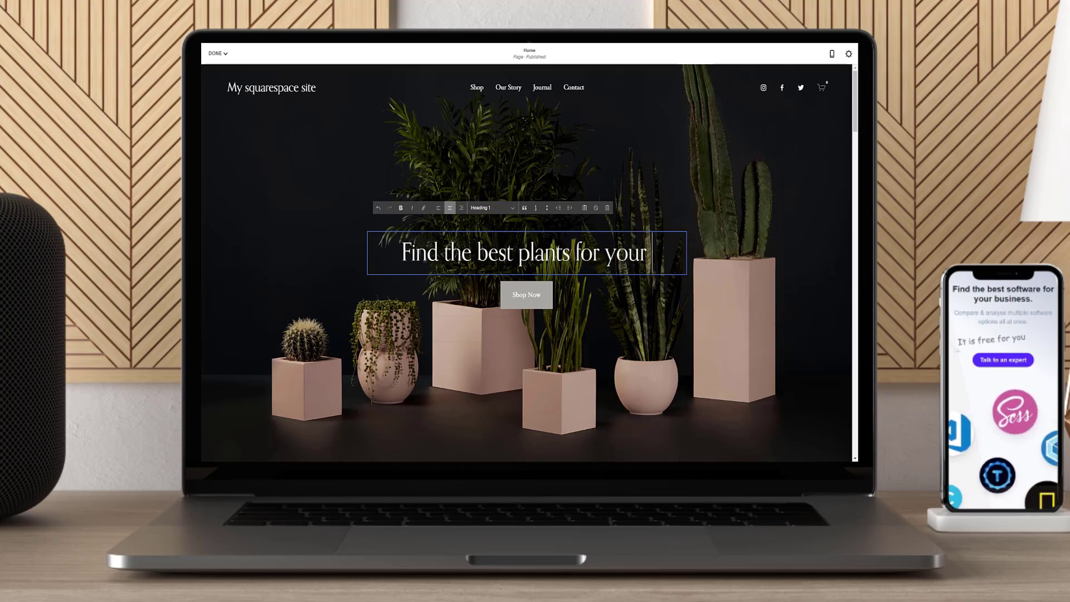
type("home %")
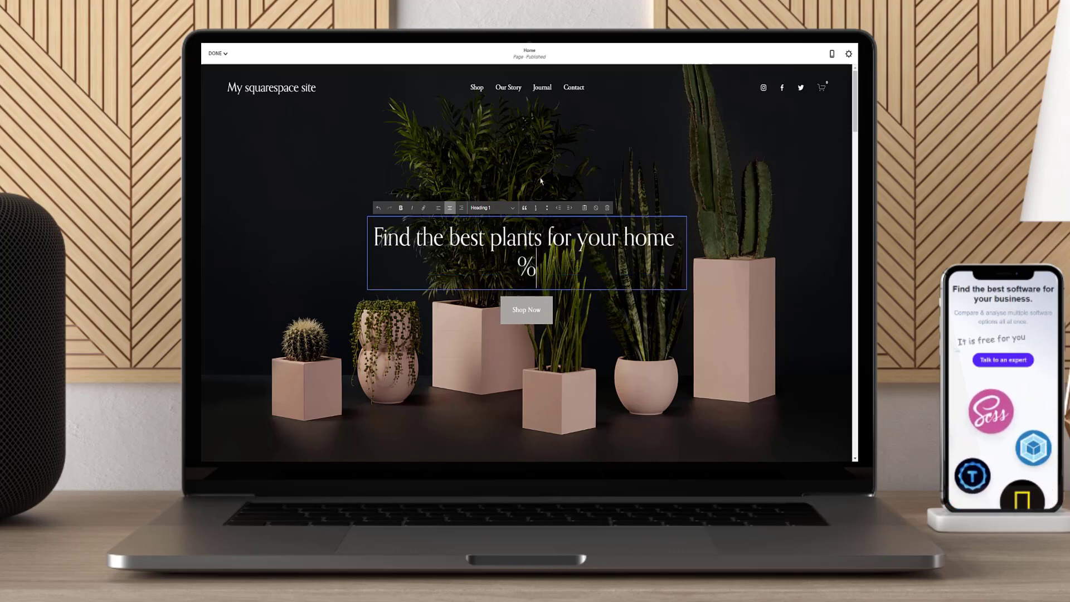
type("& offi")
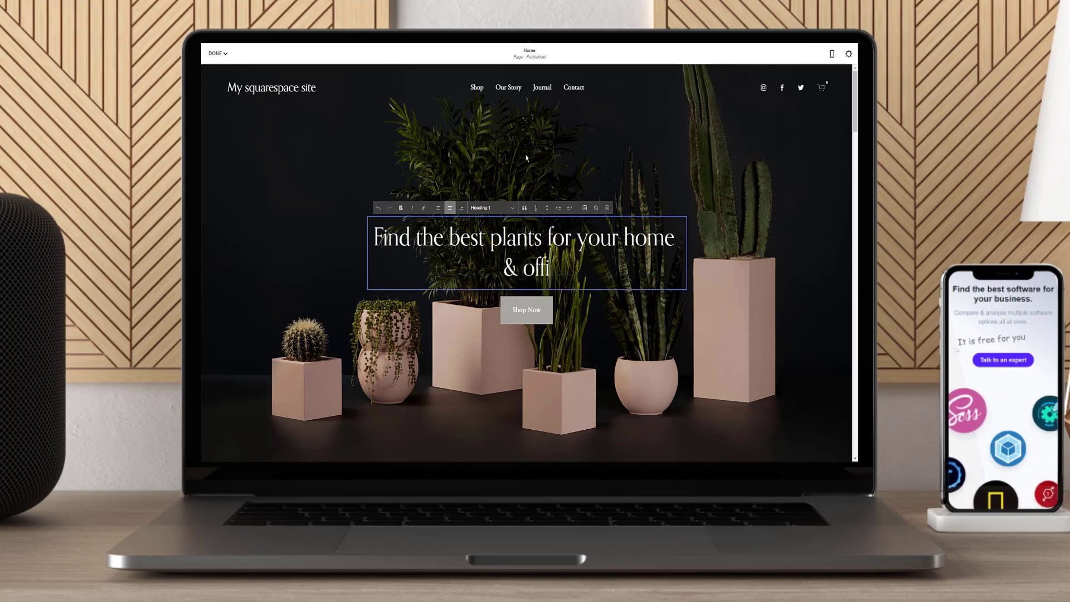
left_click(491, 207)
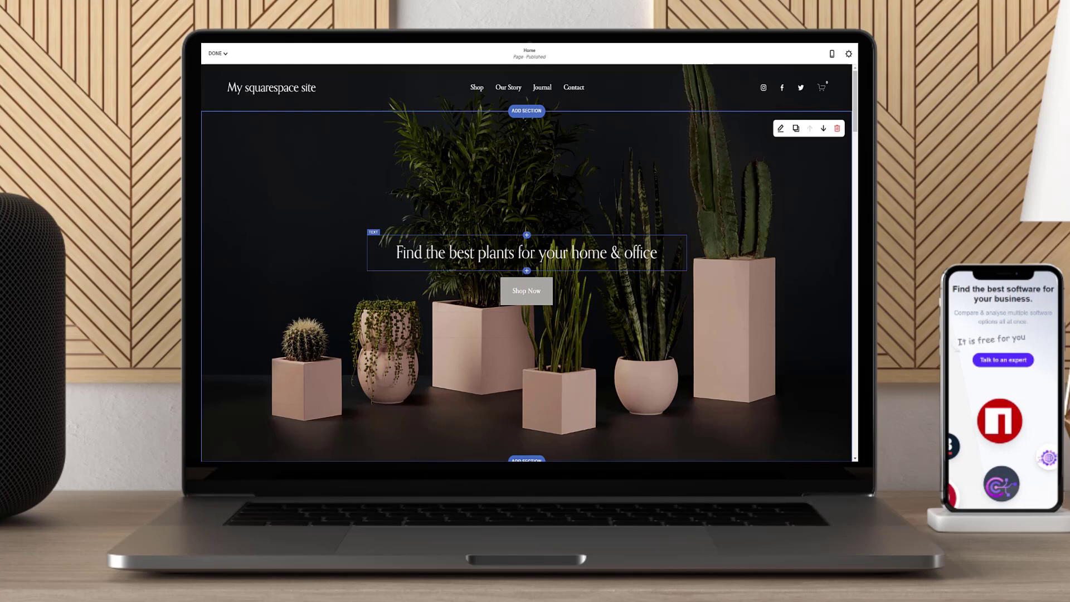
double_click(525, 253)
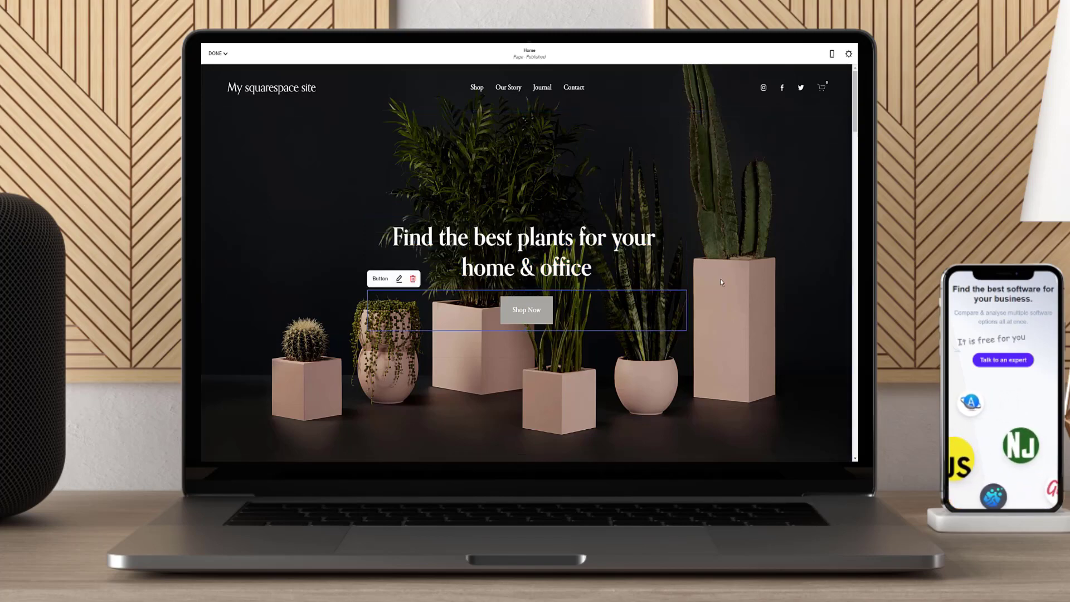
Change the Shop Now button's text to Browse and save the page
scroll("down", 3)
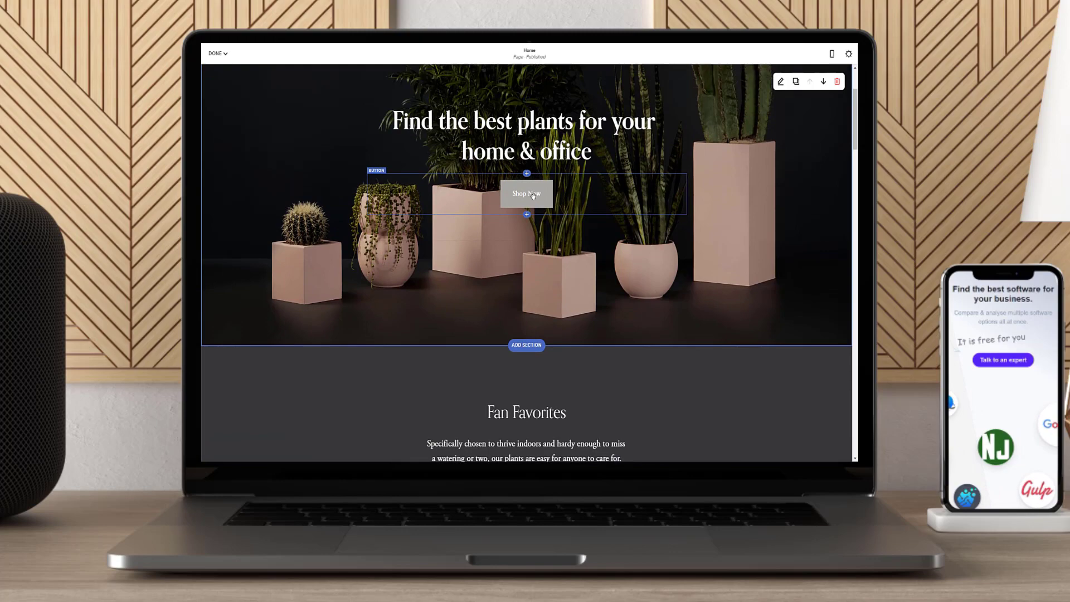
left_click(526, 193)
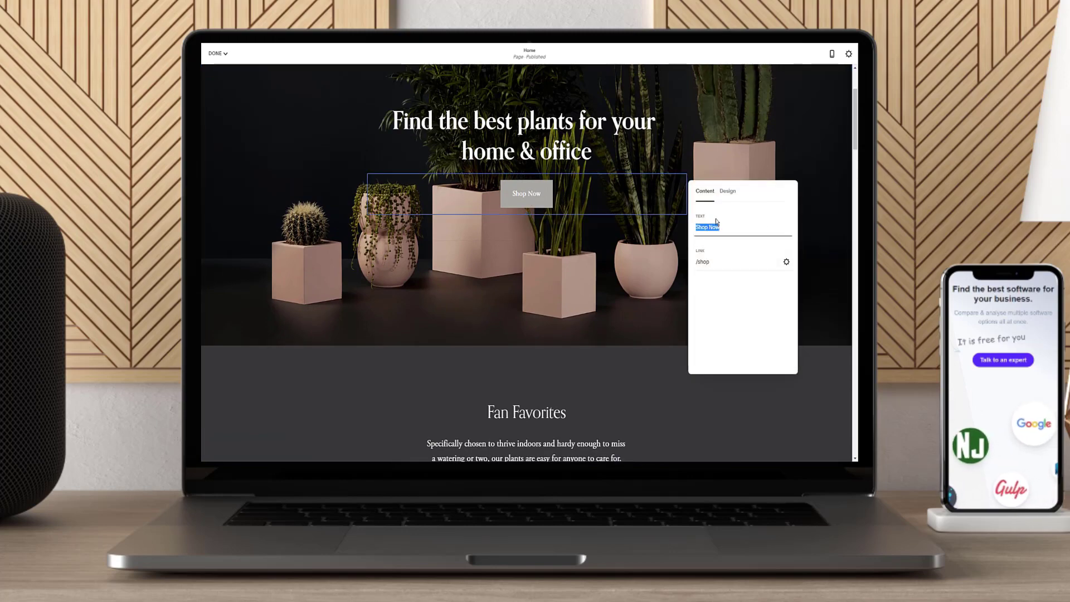
type("Browse")
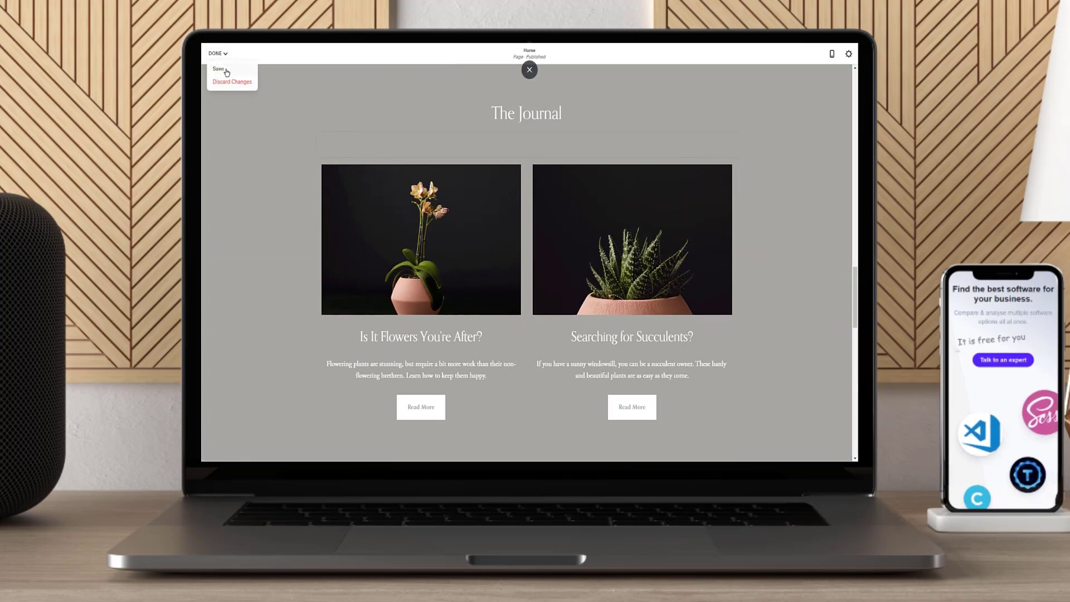
left_click(218, 68)
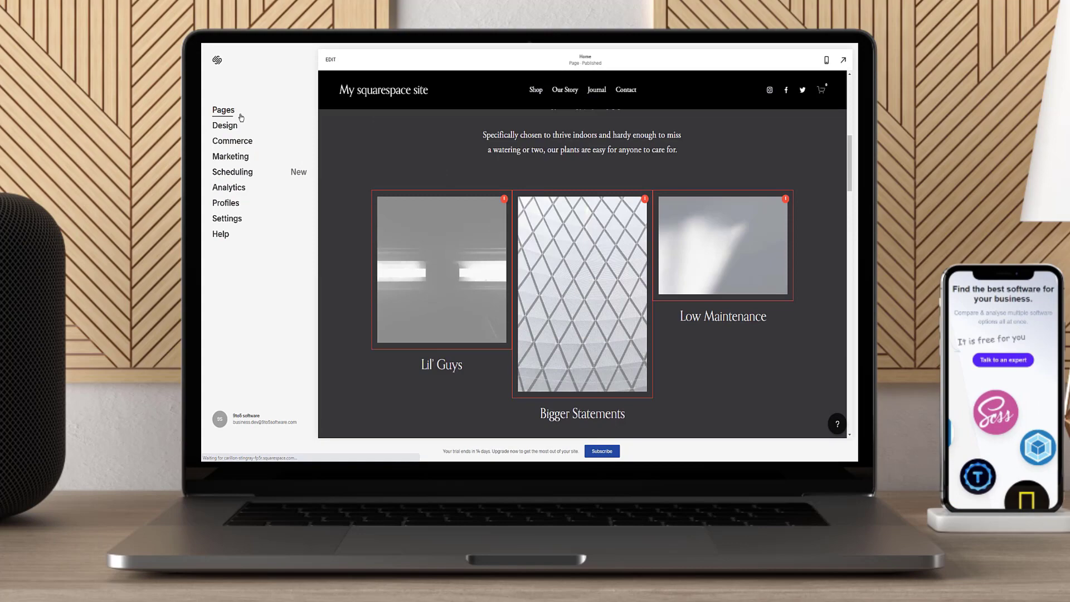
Go to the Pages list from the Squarespace site dashboard
left_click(223, 110)
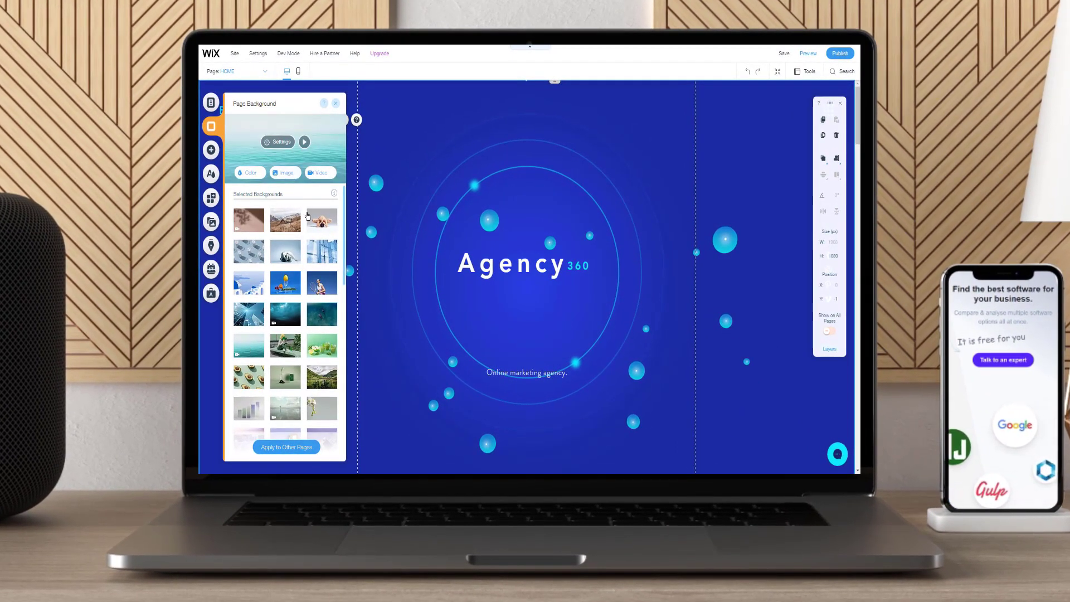
Set the Agency360 page background to a glass-building photo, then switch to the mobile layout
scroll("down", 3)
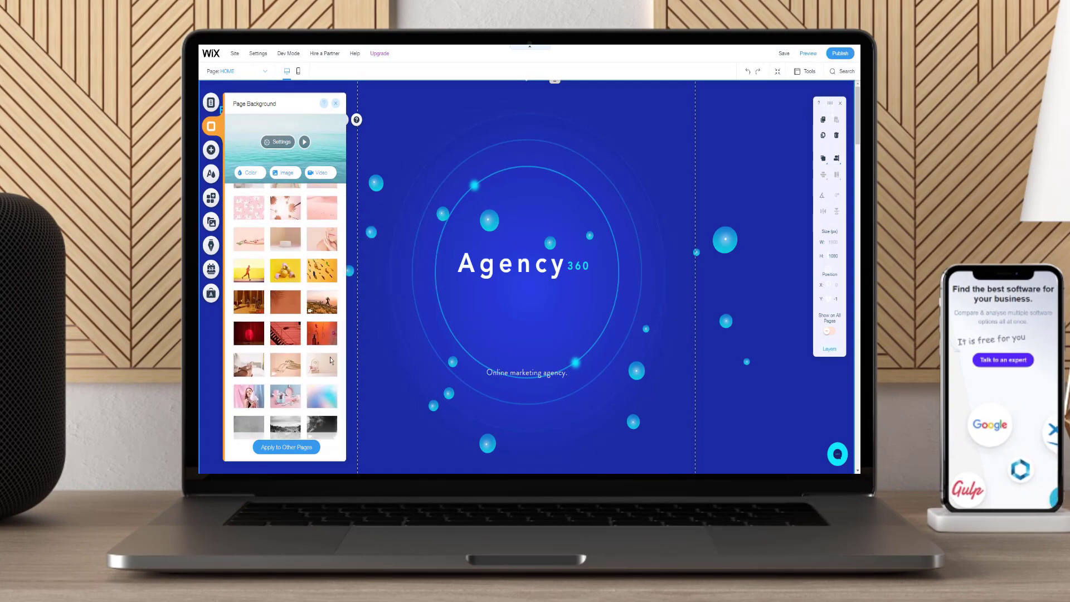
left_click(285, 172)
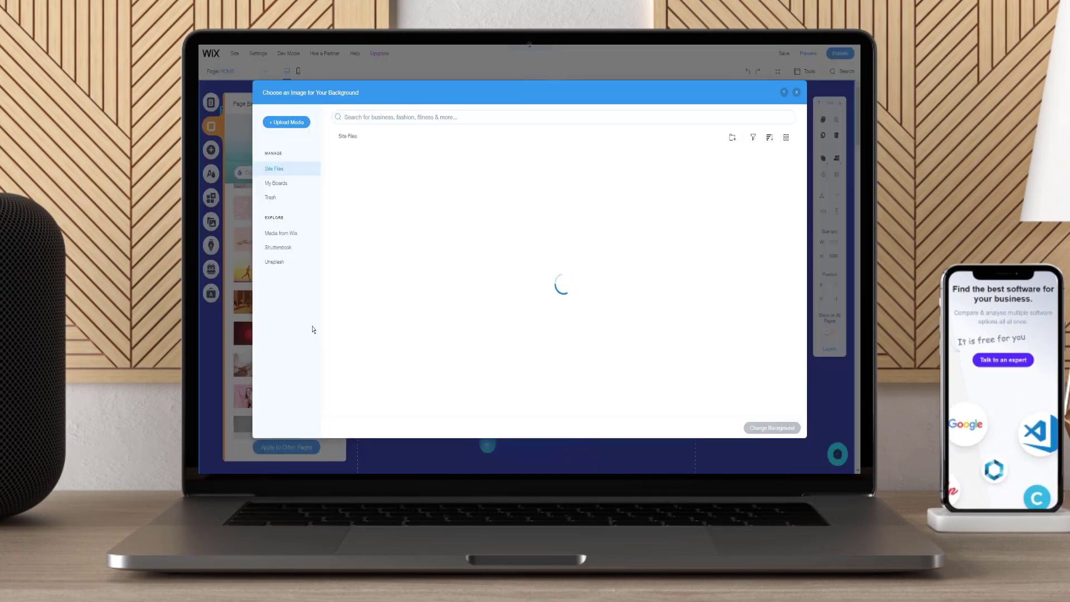
left_click(796, 93)
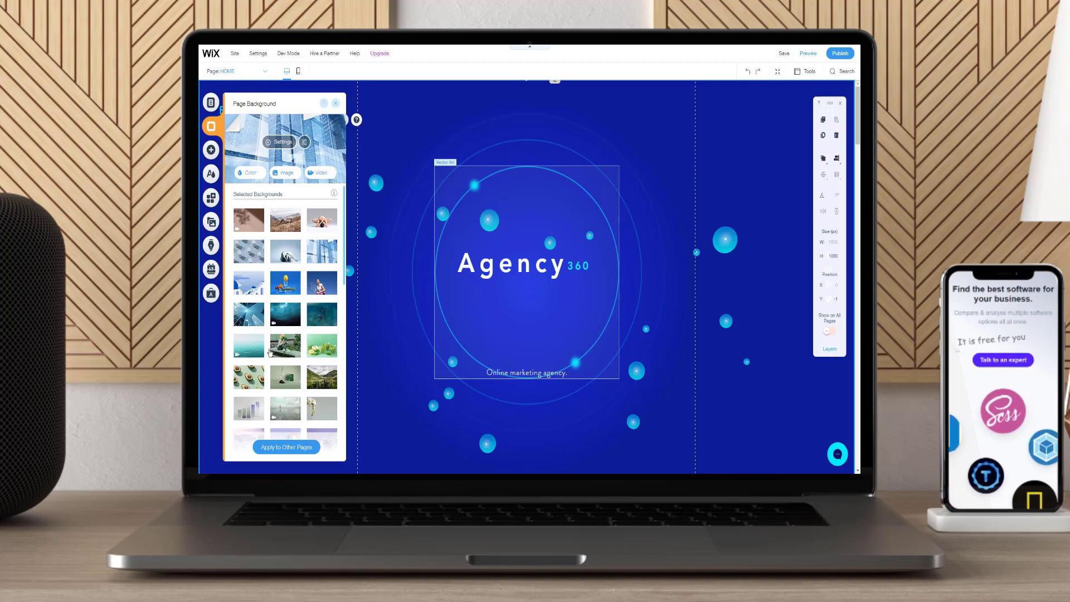
left_click(285, 447)
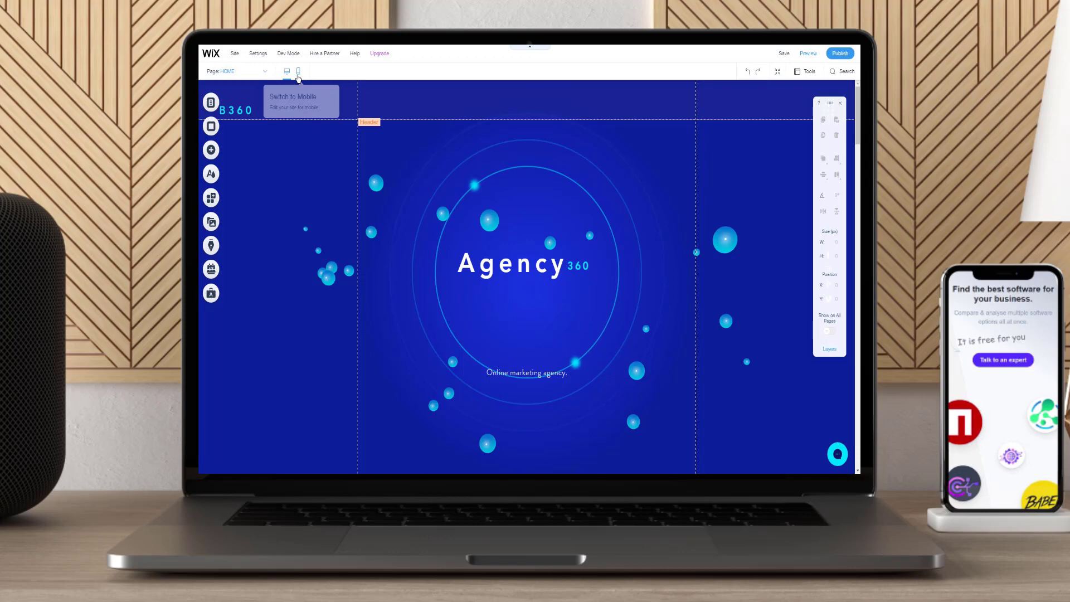
left_click(298, 71)
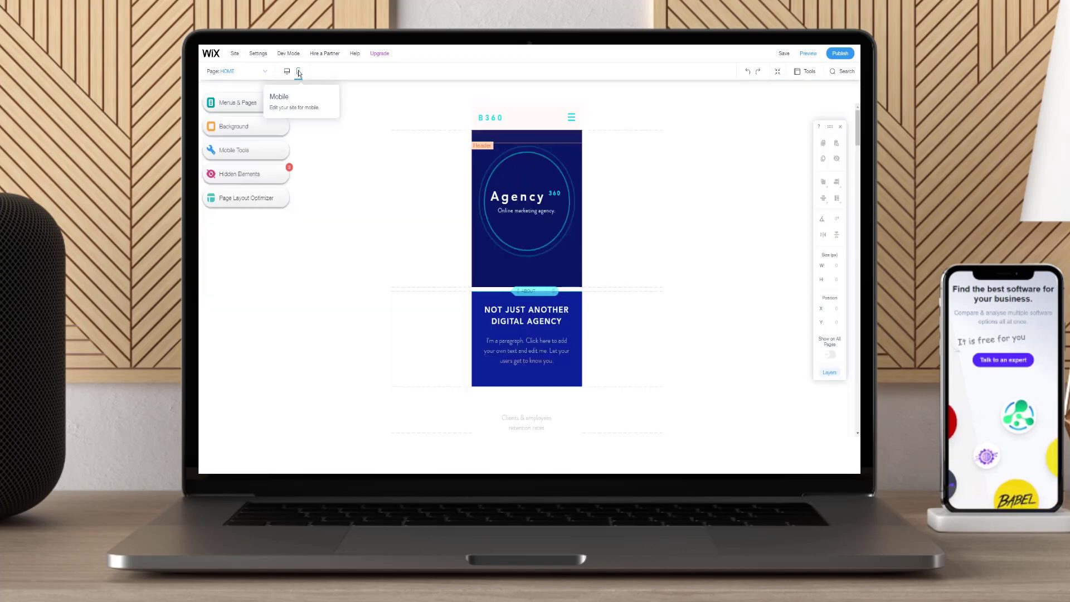